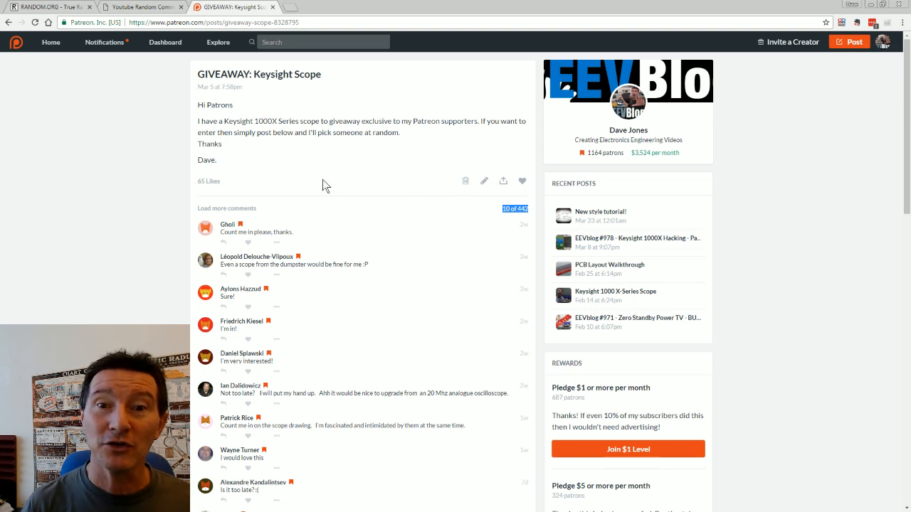
{"action": "mouse_move", "coordinate": [255, 178]}
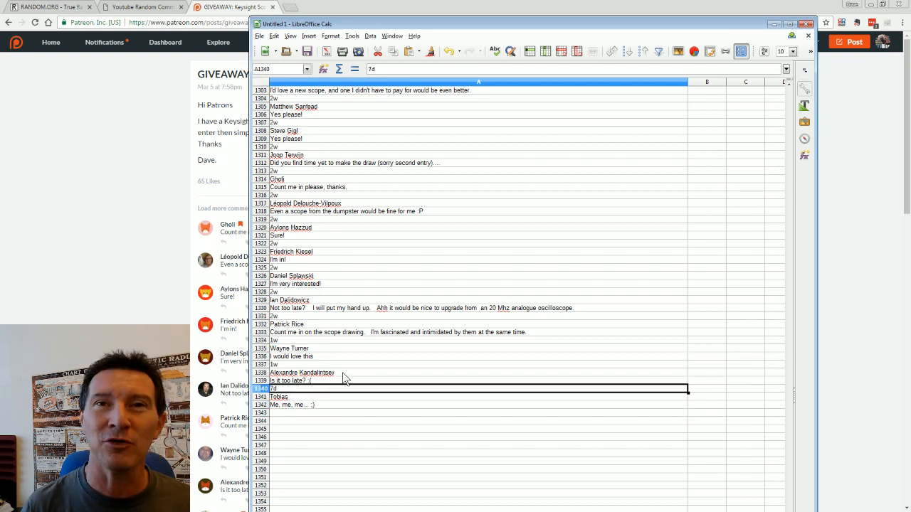
Inspect the last entrant rows around 1326–1342 in the Calc comment list
{"action": "left_click", "coordinate": [299, 364]}
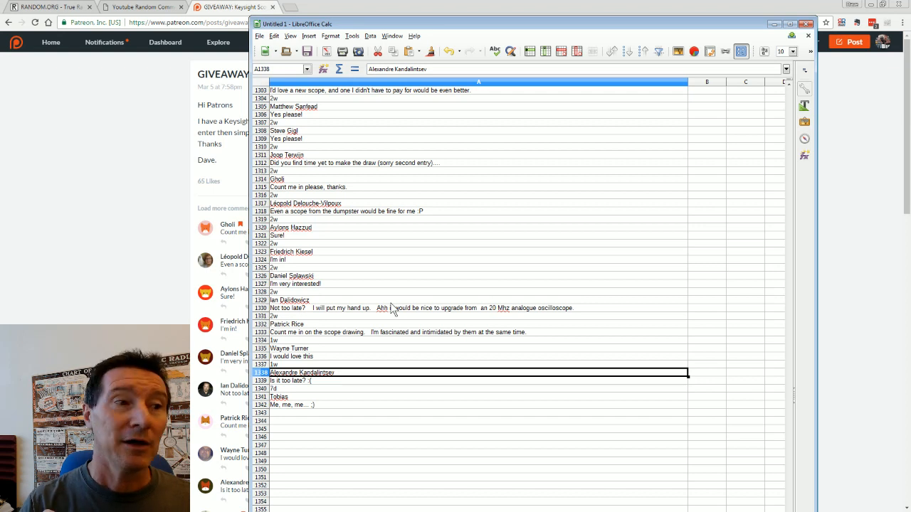
{"action": "mouse_move", "coordinate": [285, 295]}
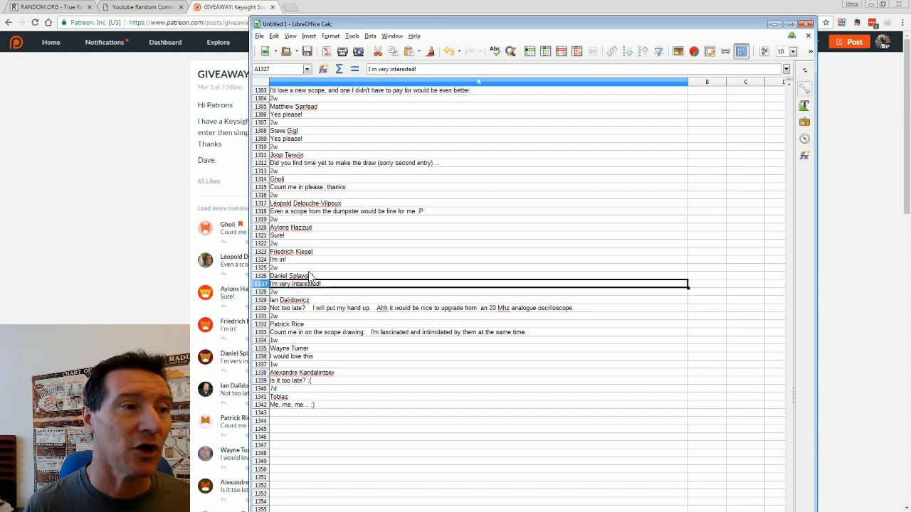
{"action": "left_click", "coordinate": [288, 275]}
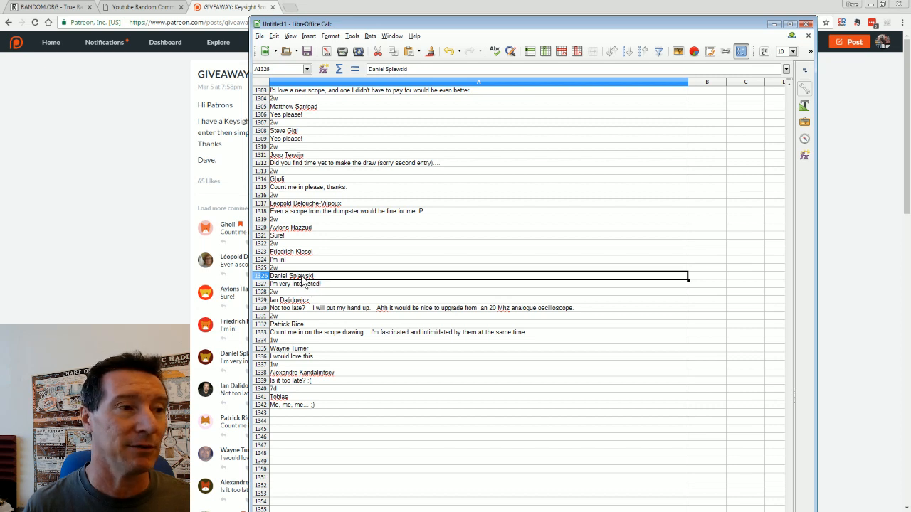
{"action": "left_click", "coordinate": [321, 292]}
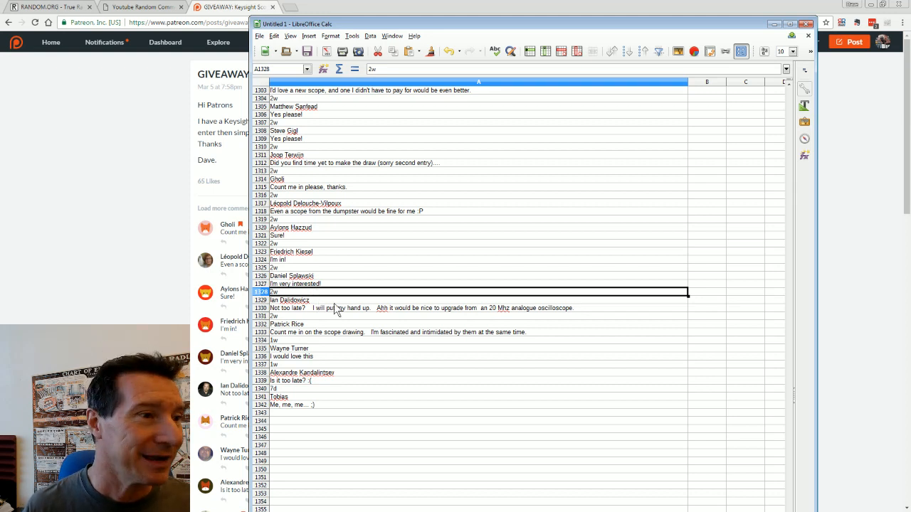
{"action": "scroll", "scroll_direction": "down", "scroll_amount": 3}
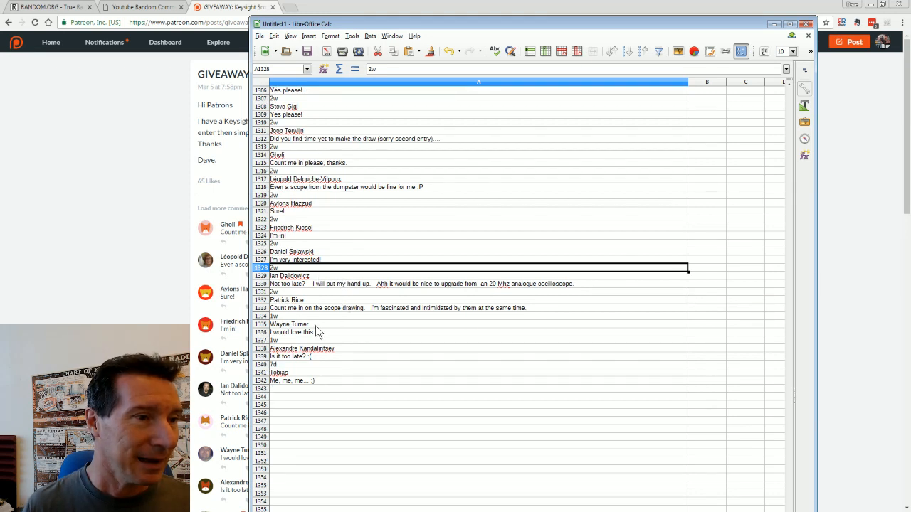
{"action": "mouse_move", "coordinate": [390, 298]}
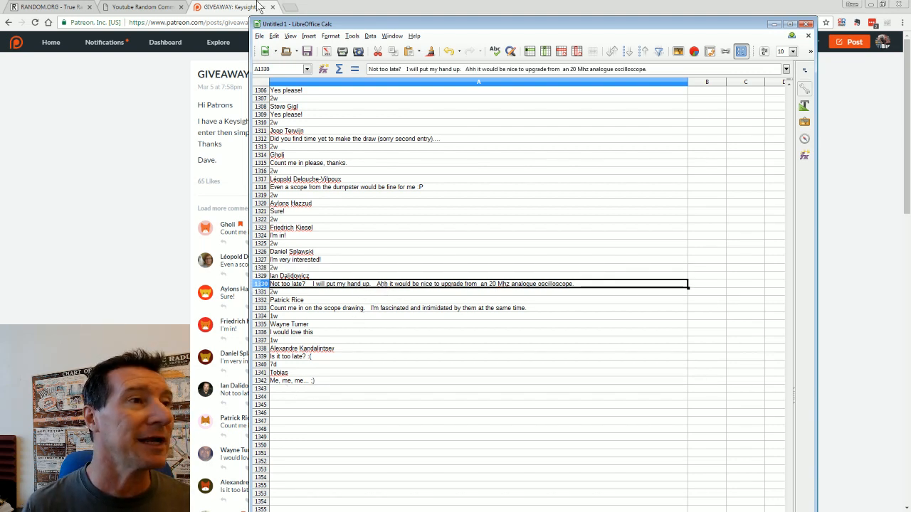
{"action": "left_click", "coordinate": [143, 7]}
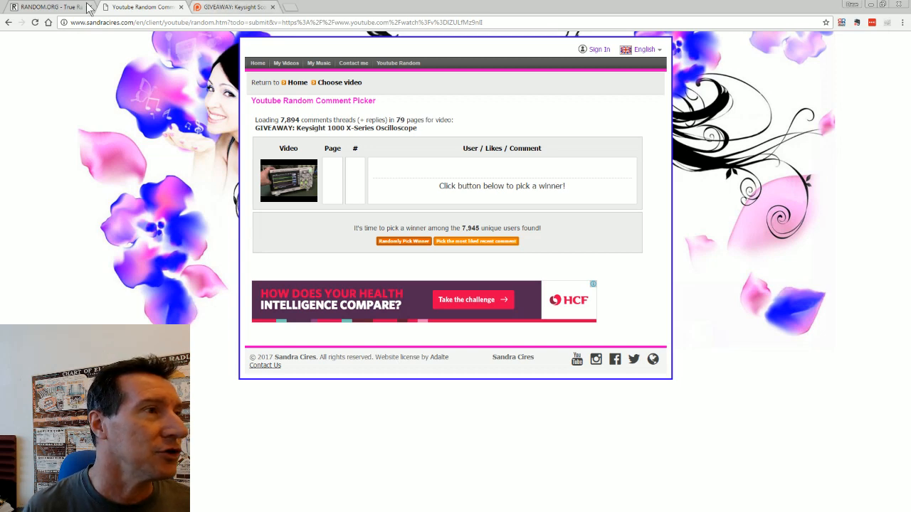
Generate a random entrant number between 1 and 1343 on RANDOM.ORG
{"action": "left_click", "coordinate": [47, 7]}
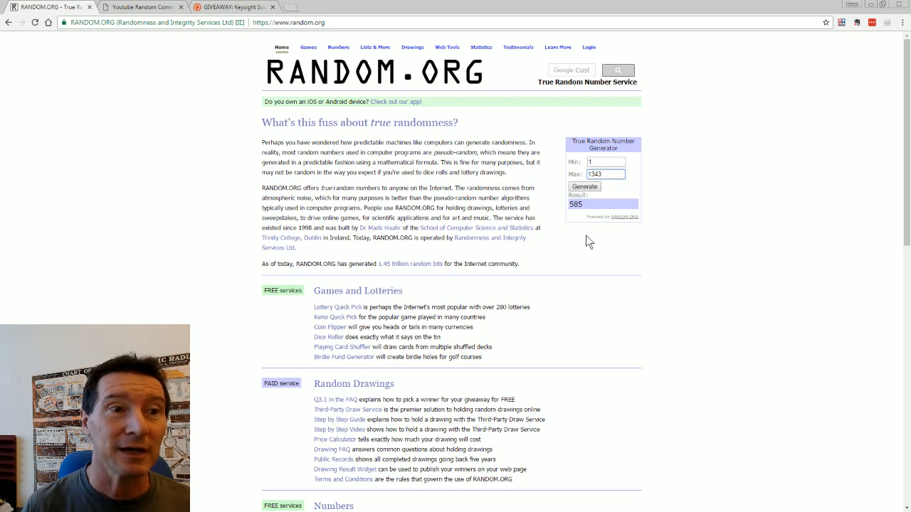
{"action": "left_click", "coordinate": [605, 174]}
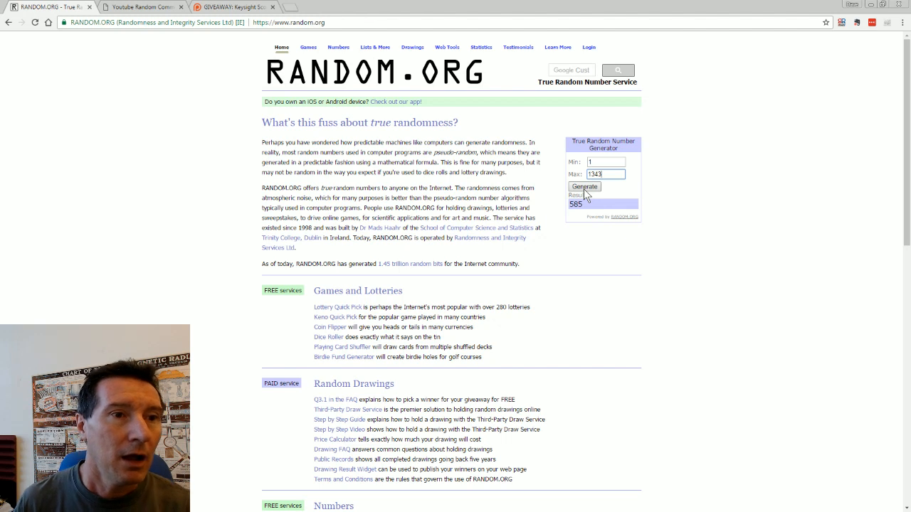
{"action": "left_click", "coordinate": [584, 187]}
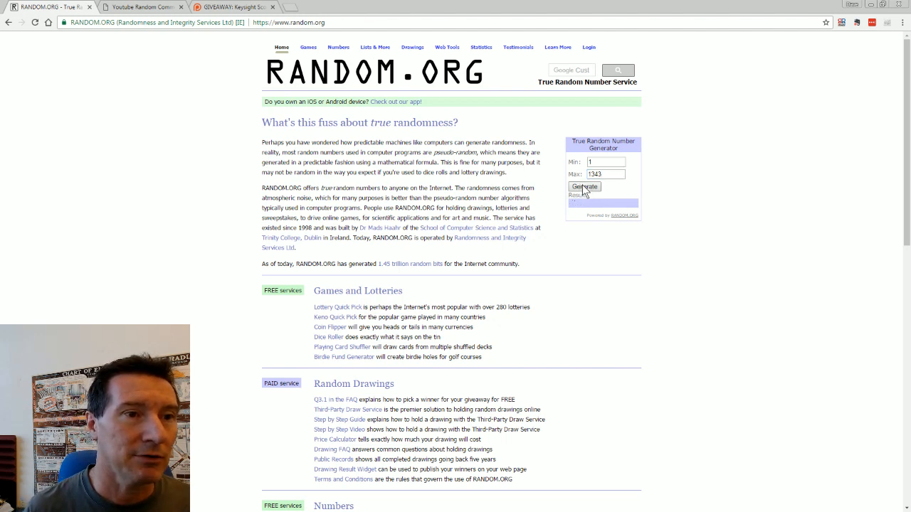
{"action": "left_click", "coordinate": [584, 186]}
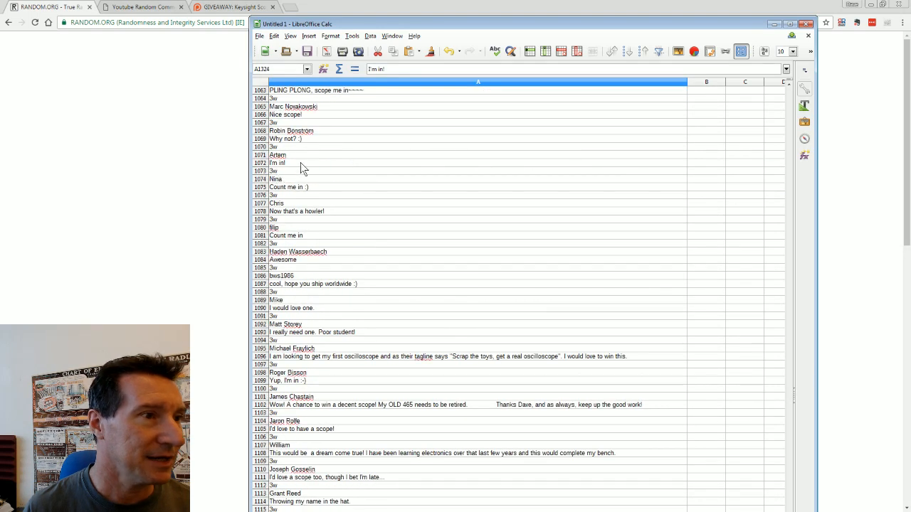
Read the winning entrant's name in row 1071 and their comment "I'm in!" in row 1072
{"action": "left_click", "coordinate": [278, 163]}
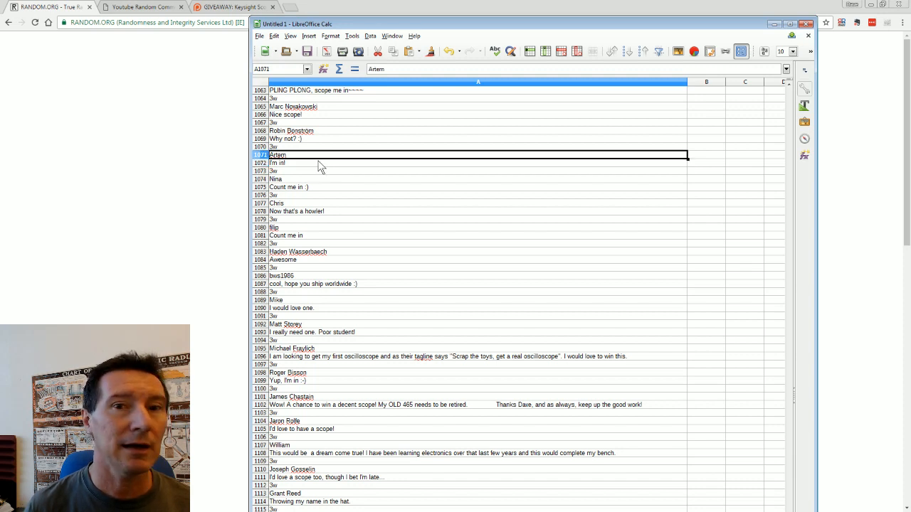
{"action": "left_click", "coordinate": [320, 163]}
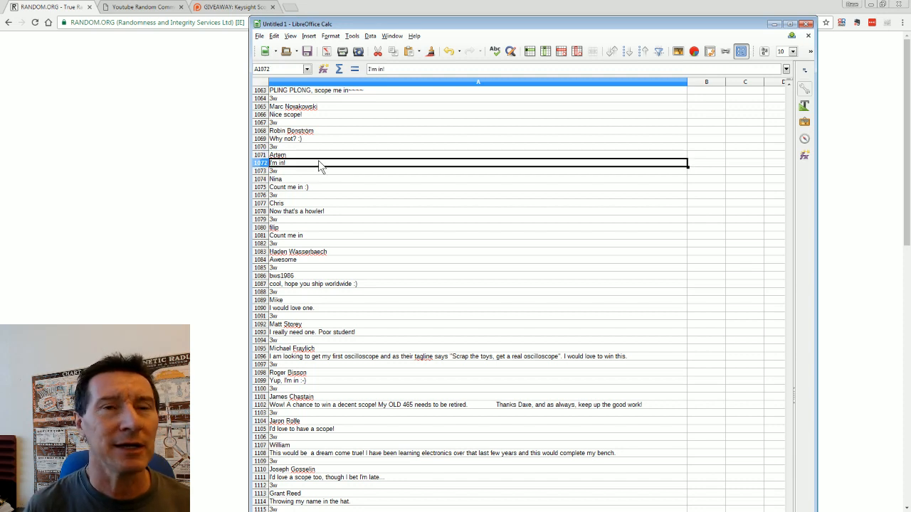
{"action": "mouse_move", "coordinate": [328, 171]}
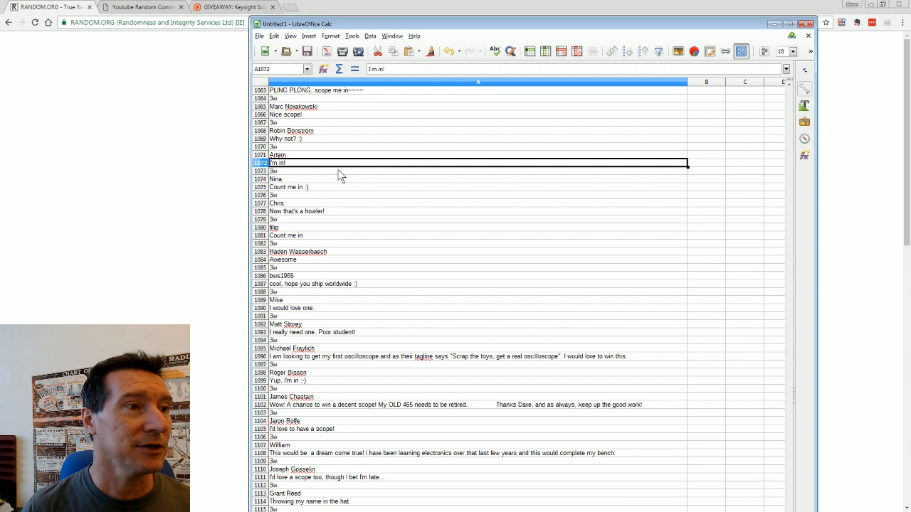
{"action": "left_click", "coordinate": [476, 171]}
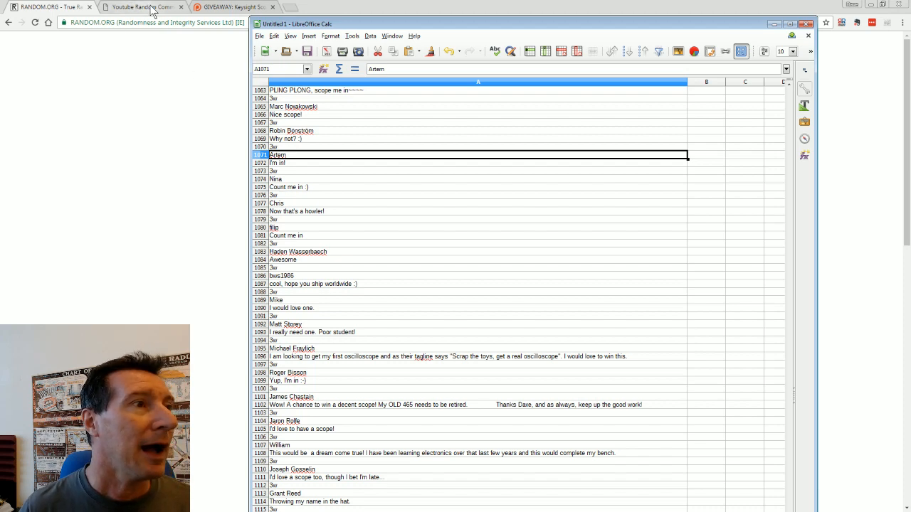
{"action": "left_click", "coordinate": [142, 7]}
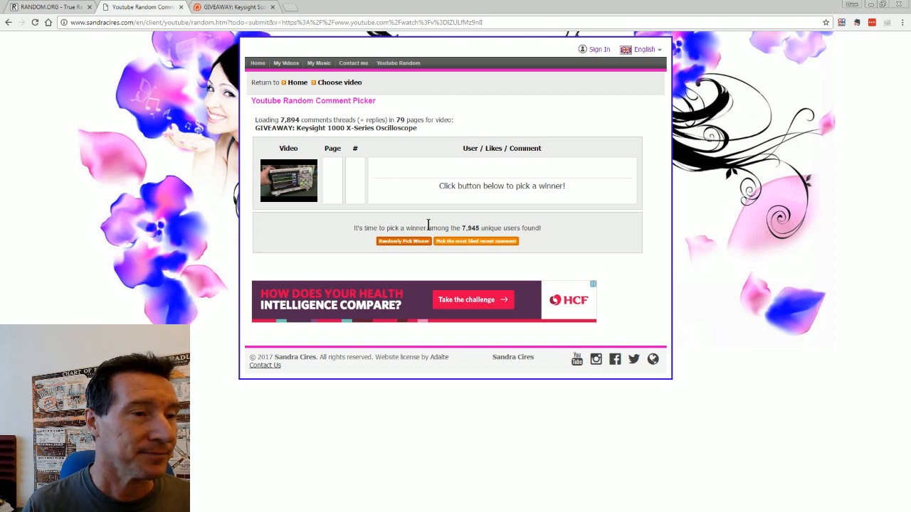
{"action": "mouse_move", "coordinate": [384, 155]}
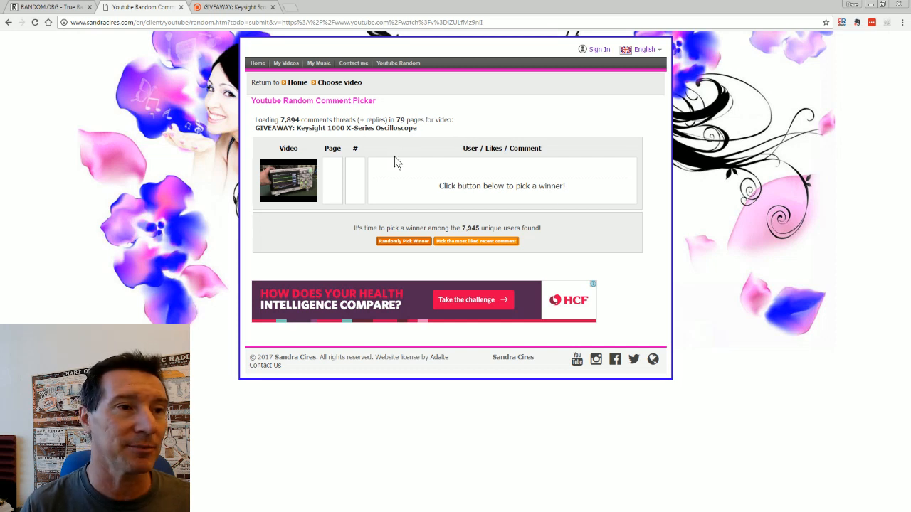
{"action": "mouse_move", "coordinate": [456, 227]}
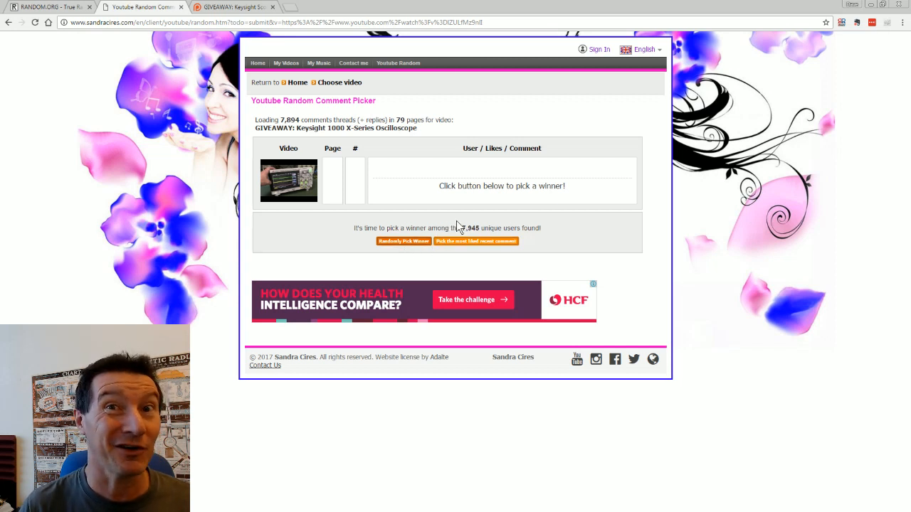
{"action": "mouse_move", "coordinate": [425, 228]}
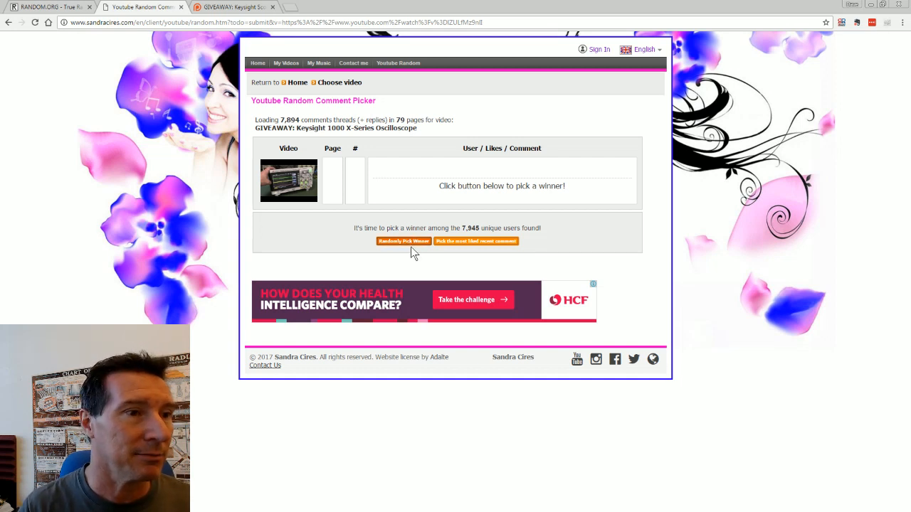
{"action": "mouse_move", "coordinate": [409, 228]}
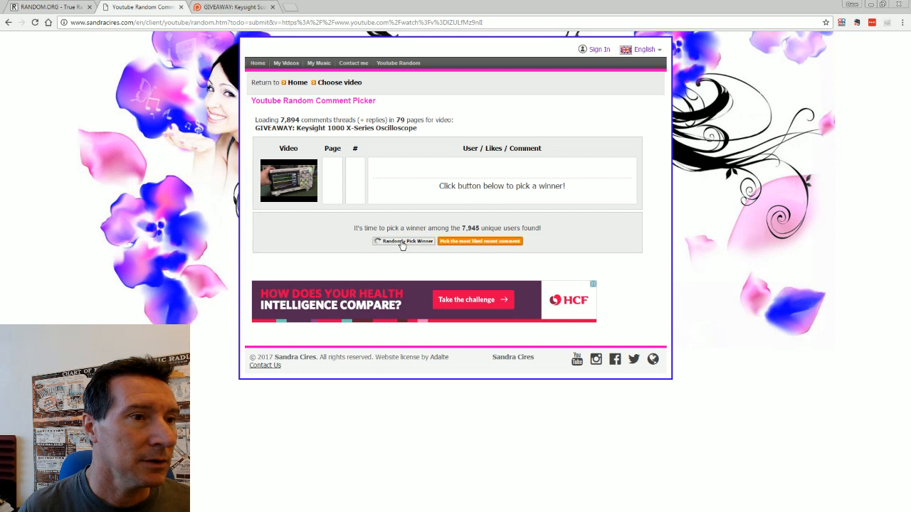
Draw a random winner, guillep2k, from the video's 7,945 unique commenters
{"action": "left_click", "coordinate": [403, 241]}
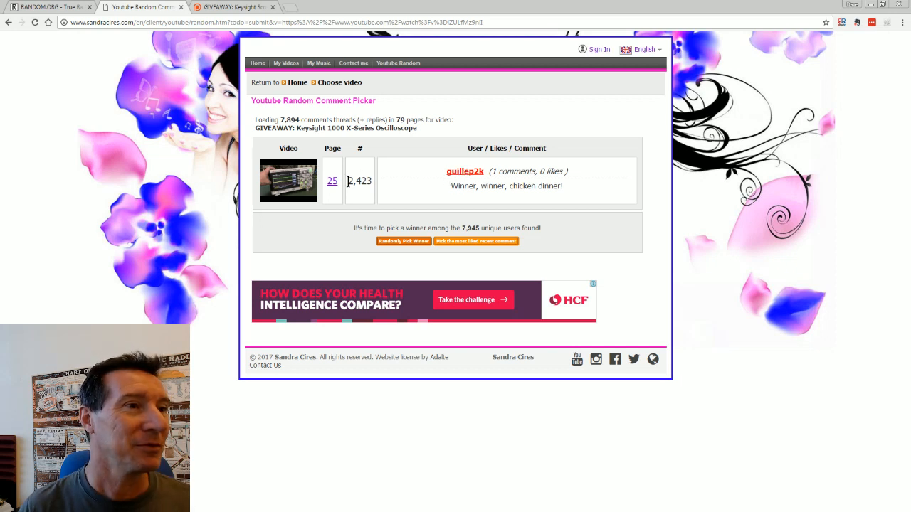
{"action": "mouse_move", "coordinate": [373, 188]}
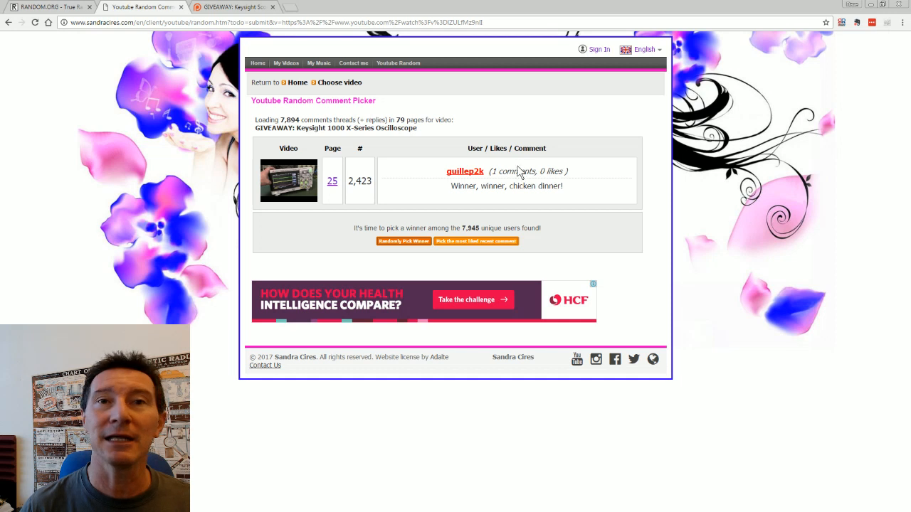
{"action": "mouse_move", "coordinate": [475, 176]}
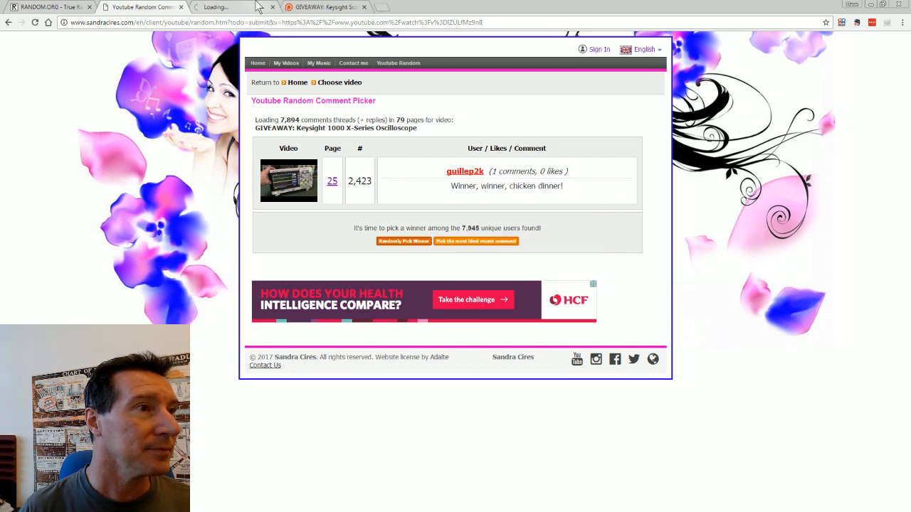
Open guillep2k's YouTube channel page in the new tab
{"action": "left_click", "coordinate": [464, 171]}
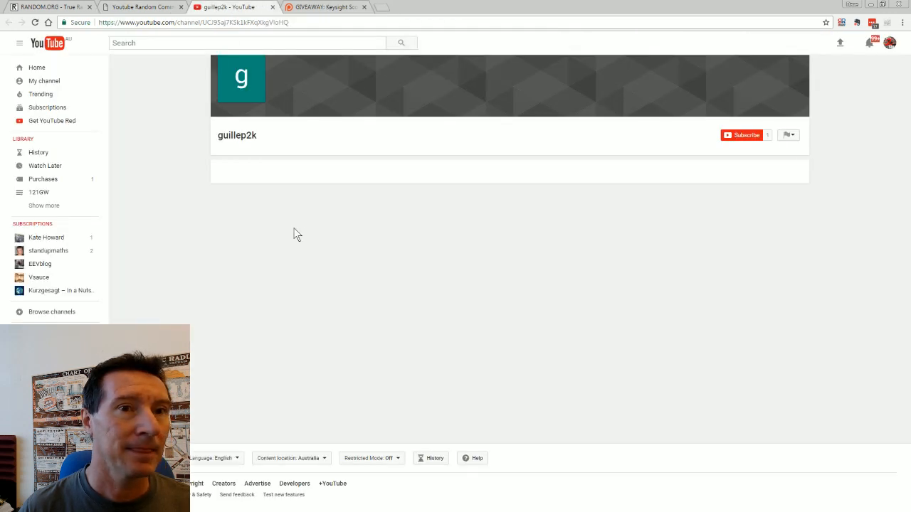
{"action": "mouse_move", "coordinate": [273, 140]}
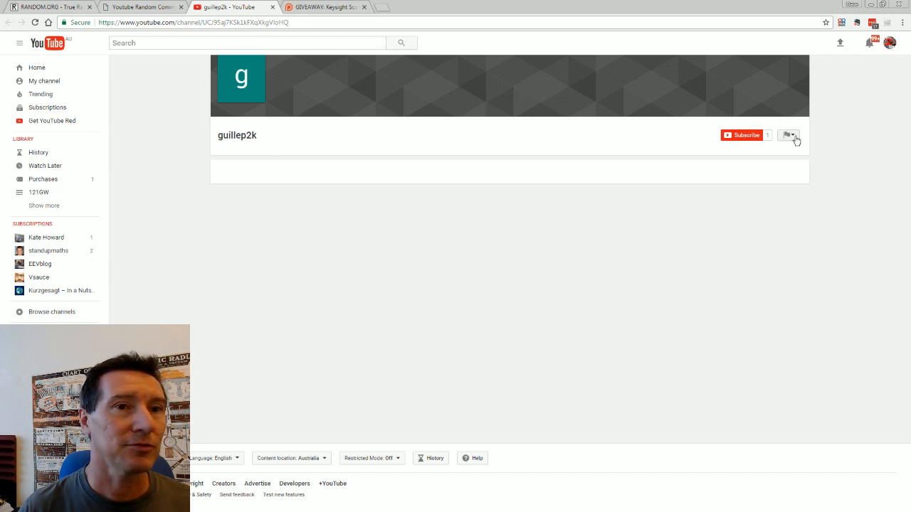
{"action": "mouse_move", "coordinate": [299, 148]}
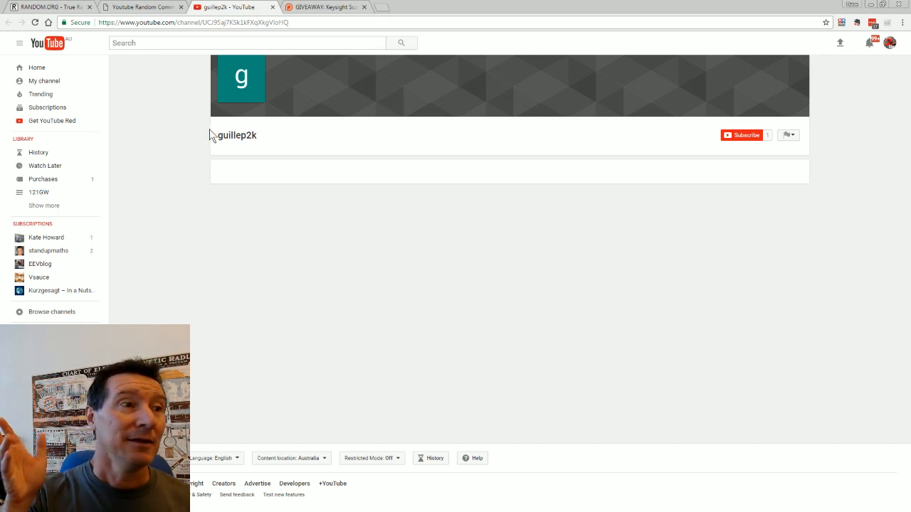
{"action": "mouse_move", "coordinate": [276, 96]}
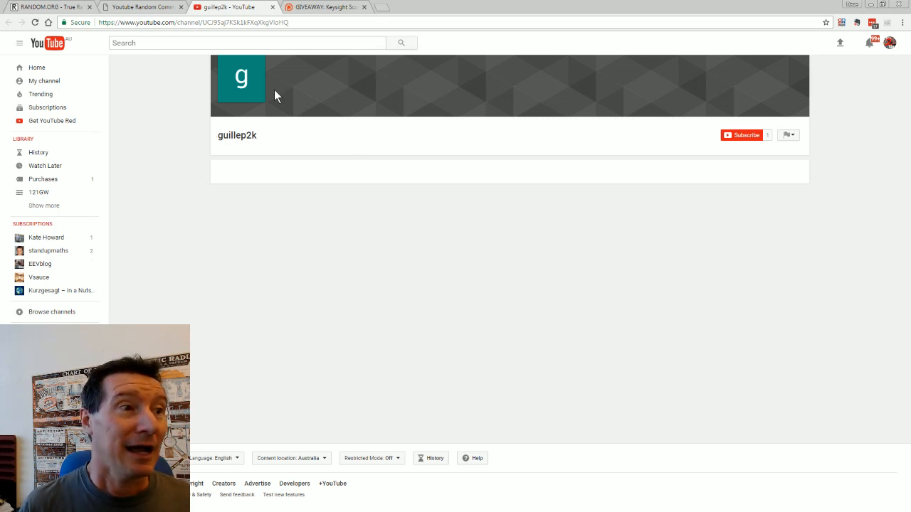